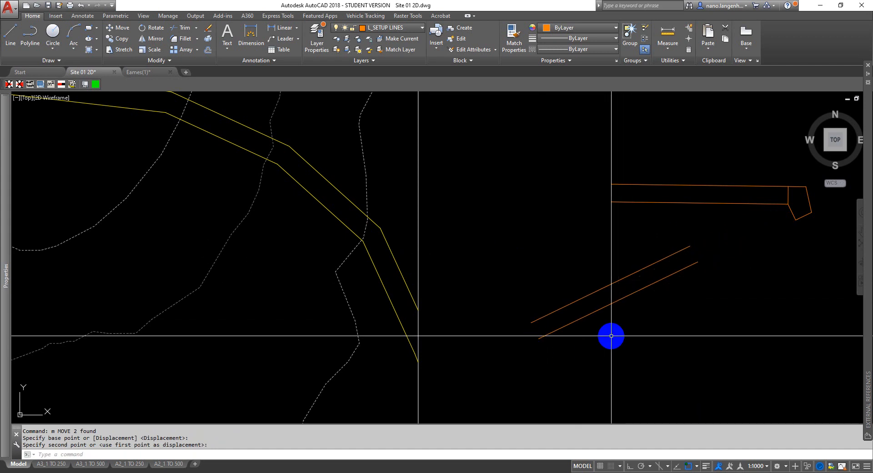
mouse_move(605, 332)
type("BMAKE")
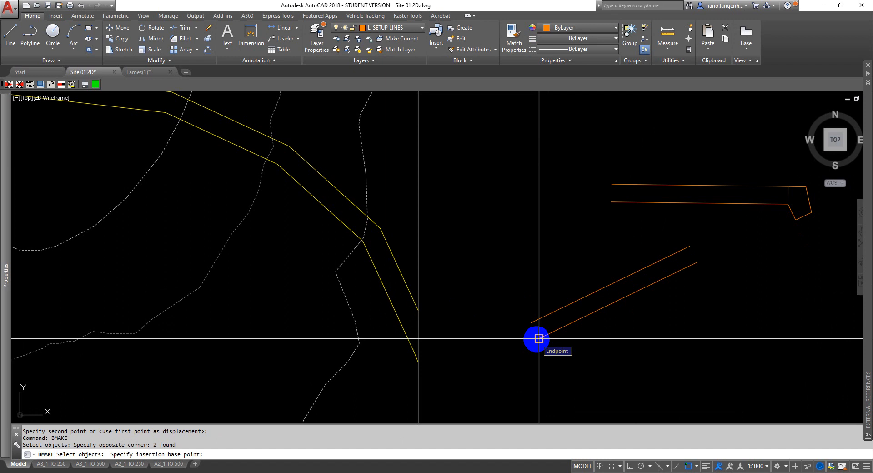
Define the block '20m ramp seg' with its base point at the lines' lower endpoint
left_click(538, 338)
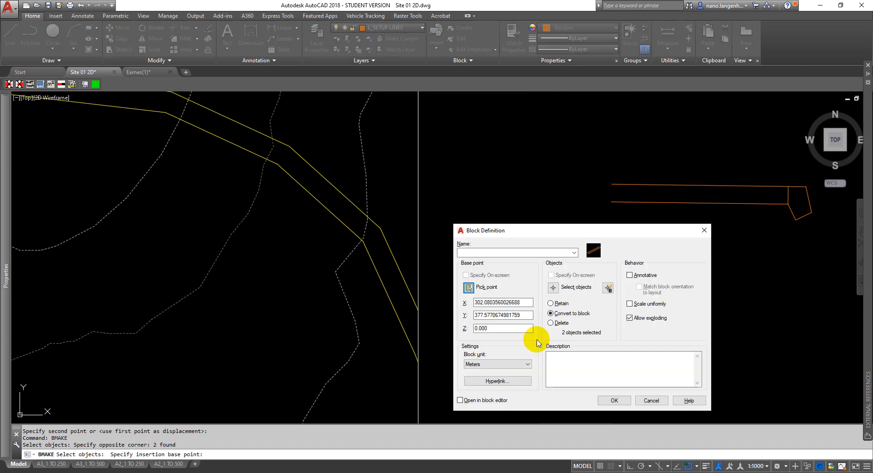
left_click(515, 252)
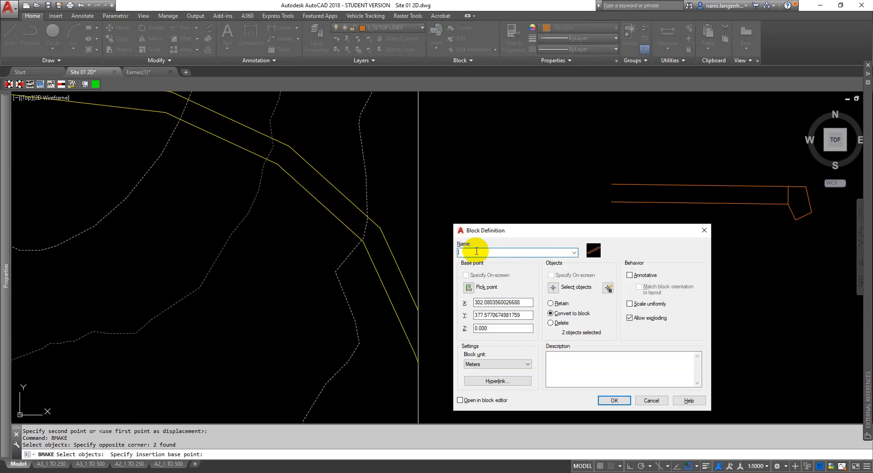
type("20m ramp seg")
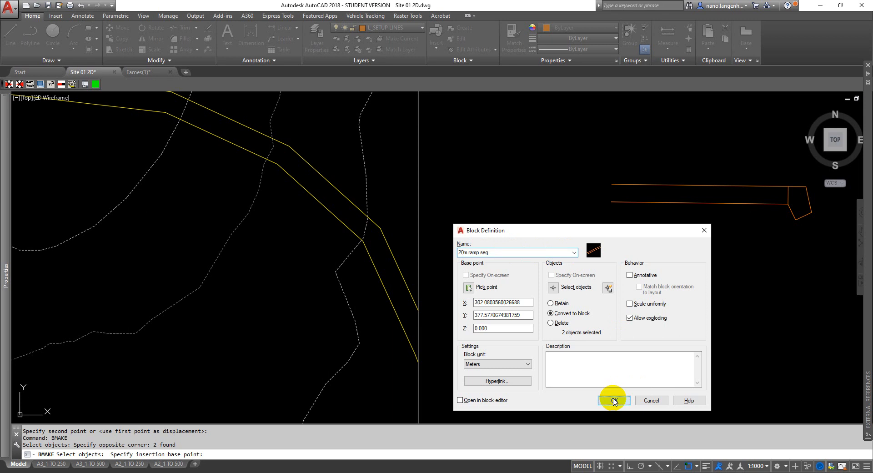
left_click(614, 400)
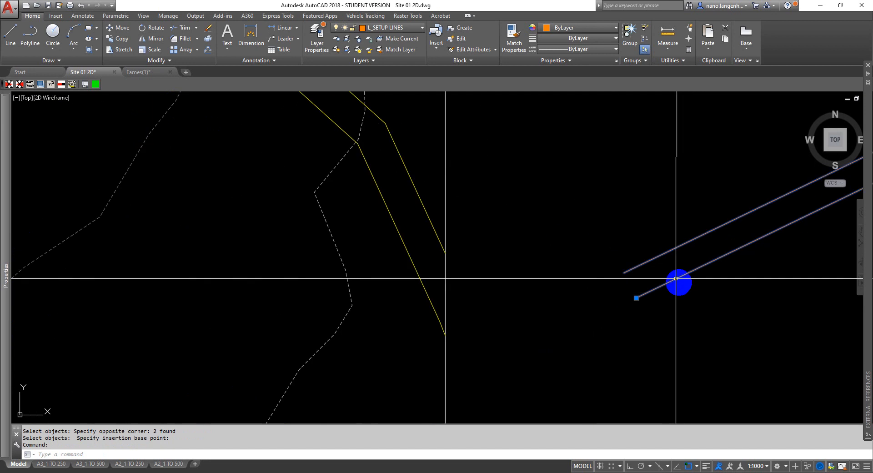
Drag the ramp segment block down toward the site's contour line
left_click_drag(675, 278, 562, 280)
type("M")
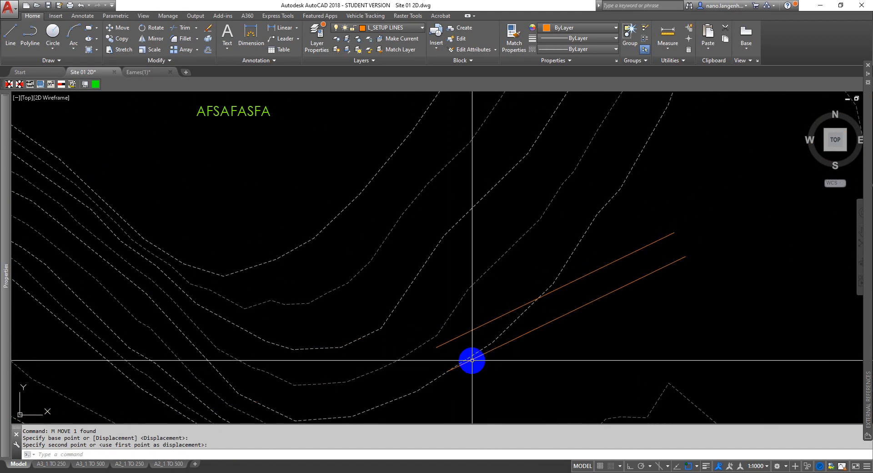
Drop the block on the contour and rotate it about its insertion point by Reference angle
left_click(477, 275)
type("RO")
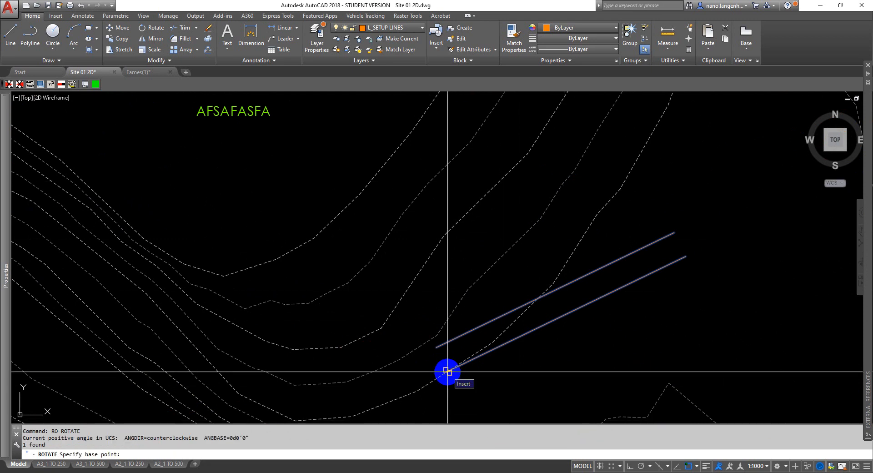
left_click(448, 372)
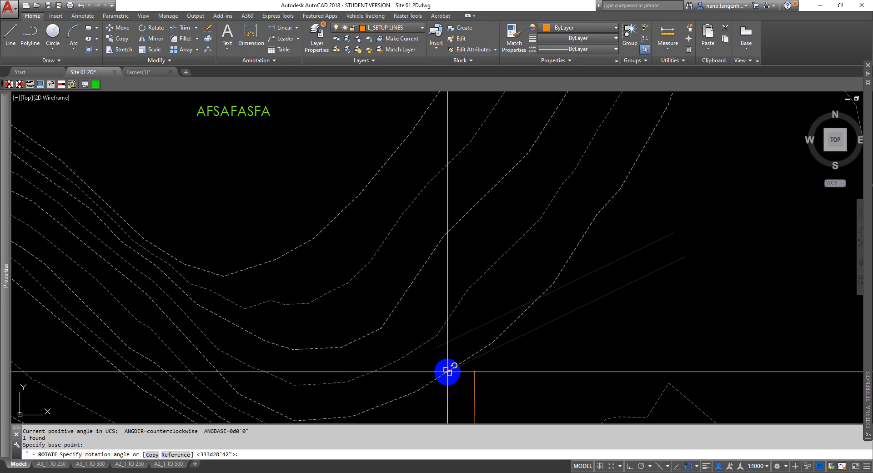
mouse_move(447, 372)
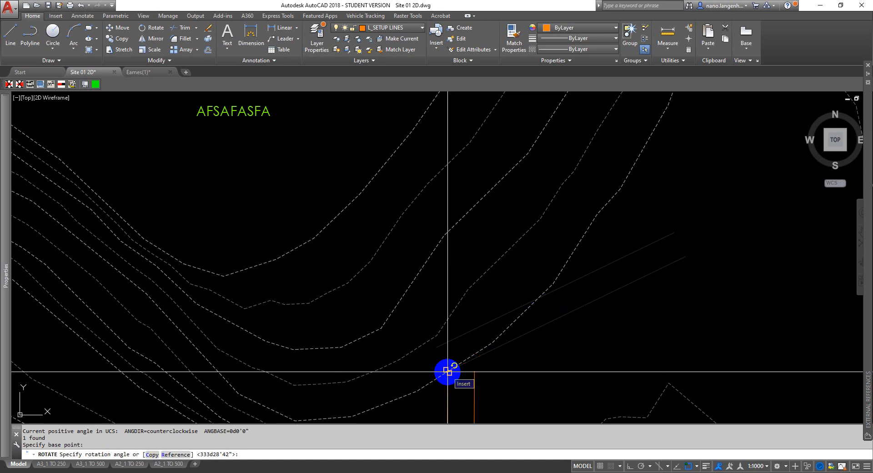
type("r")
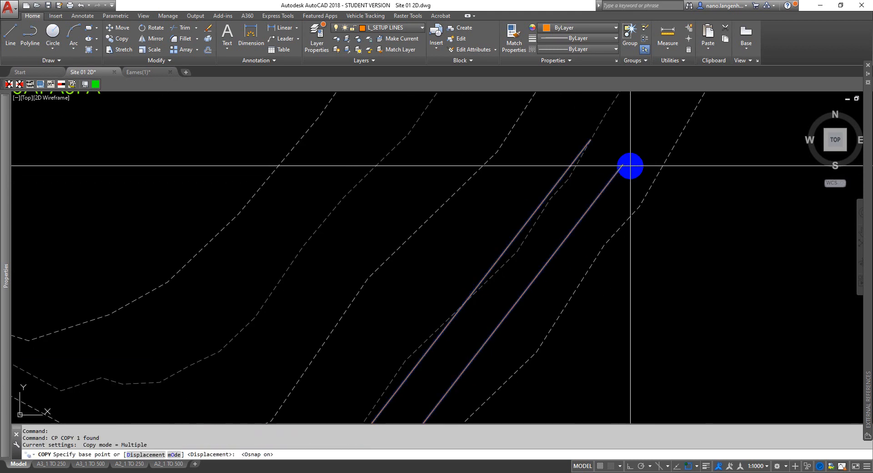
Copy the ramp block using its upper endpoint as the base point
left_click(620, 165)
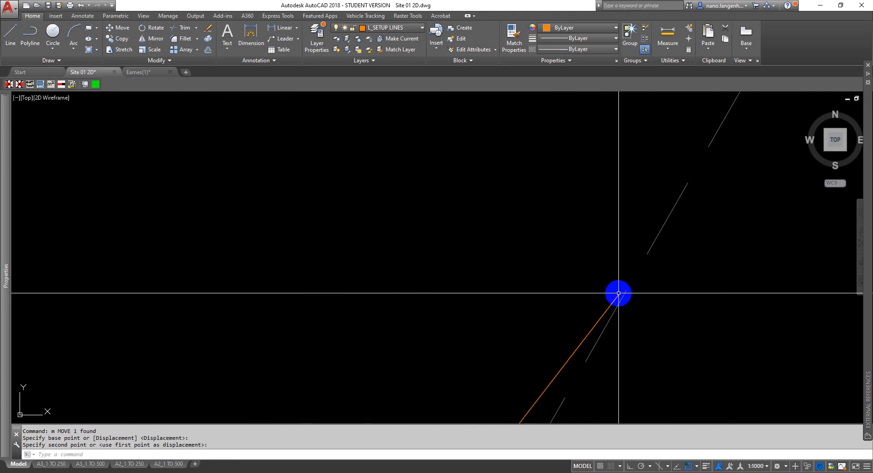
Place the copy at the first segment's end and rotate it back by Reference angle
left_click(561, 219)
type("RO")
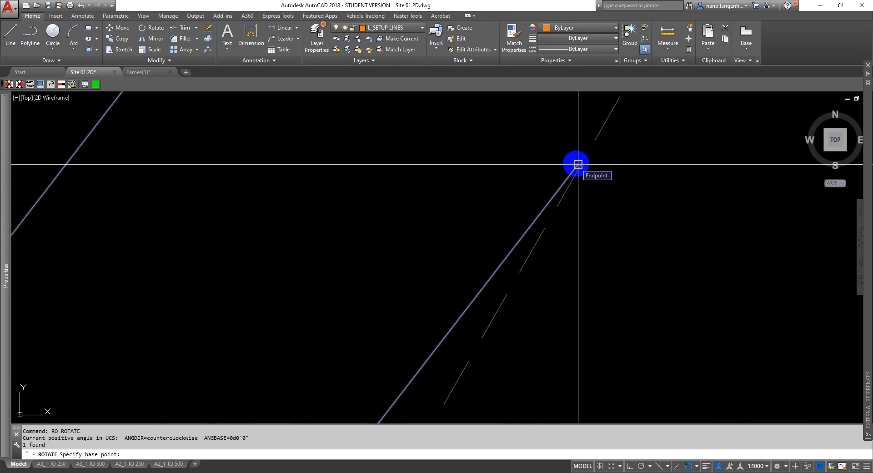
left_click(577, 165)
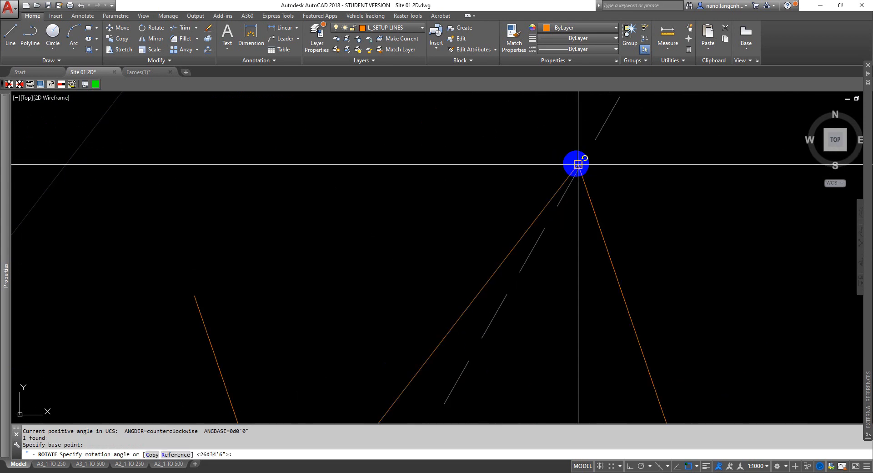
type("r")
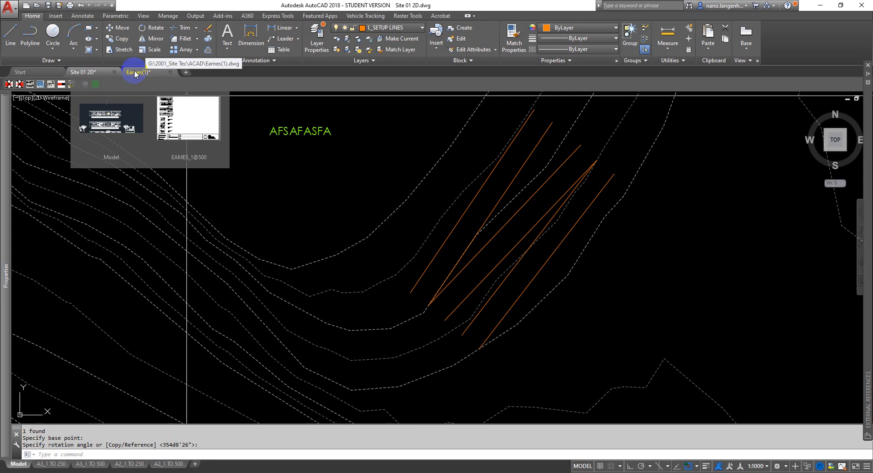
Switch to the Eames house drawing and erase leftover construction lines from its plan
left_click(137, 72)
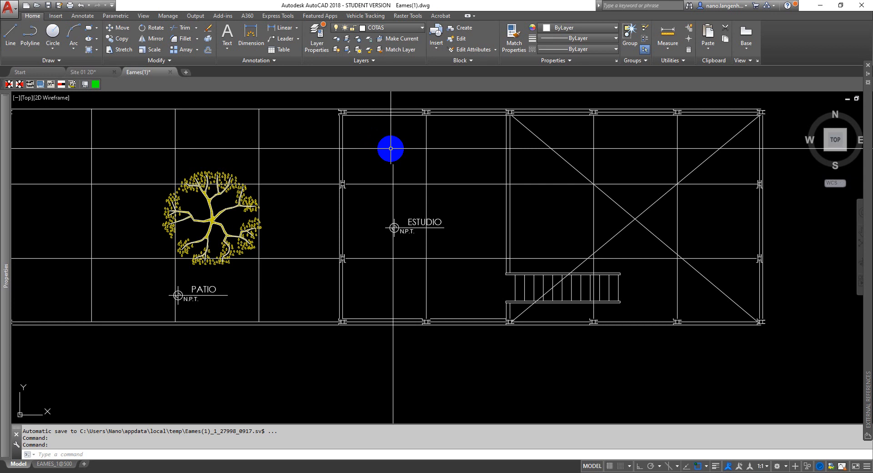
left_click_drag(390, 149, 440, 249)
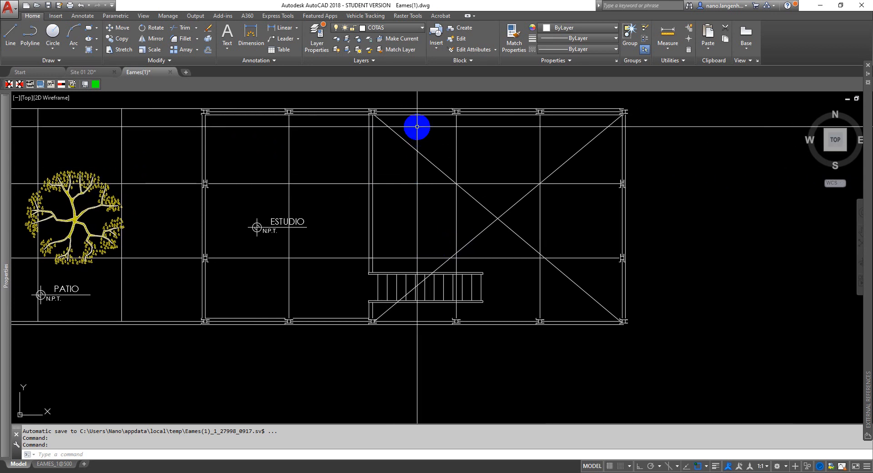
left_click_drag(417, 126, 564, 273)
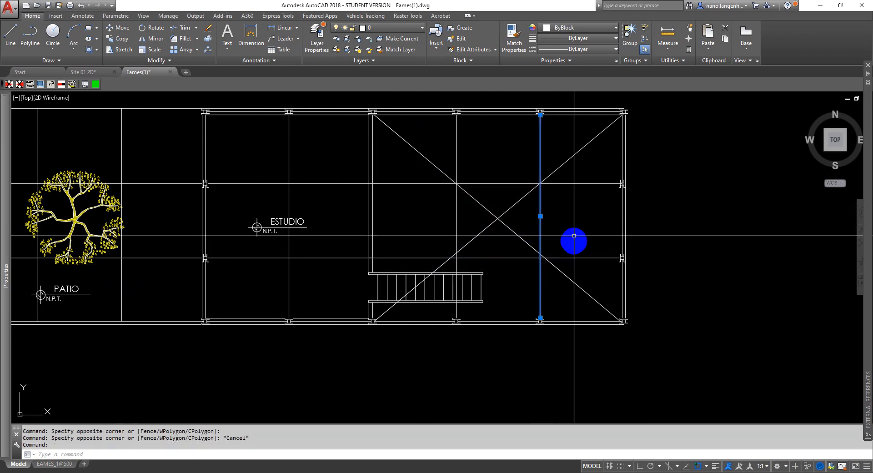
left_click(410, 263)
type("e")
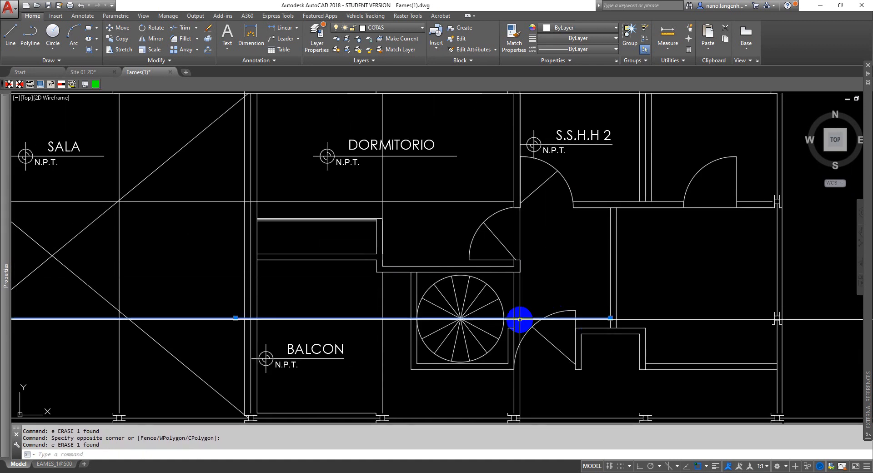
scroll("down", 3)
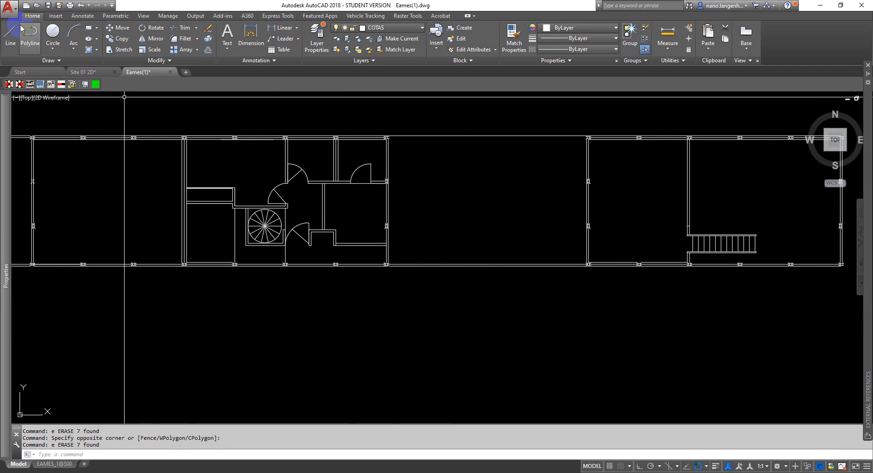
Save the cleaned-up Eames drawing from the Application menu
left_click(9, 8)
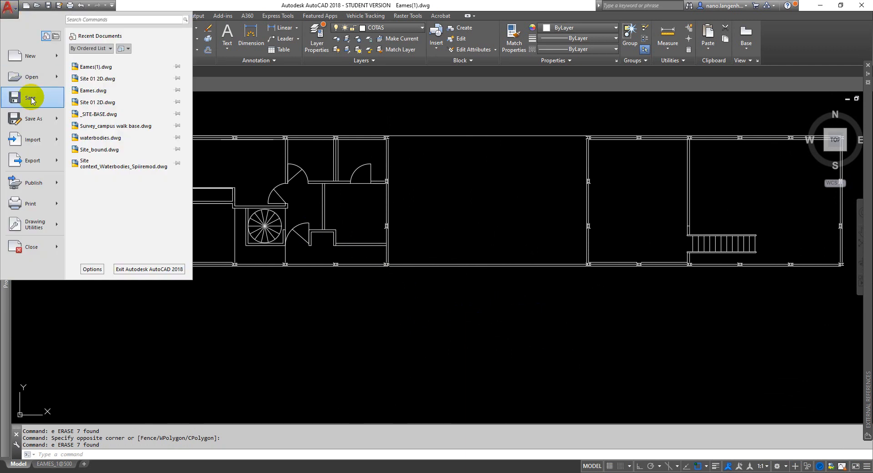
left_click(30, 98)
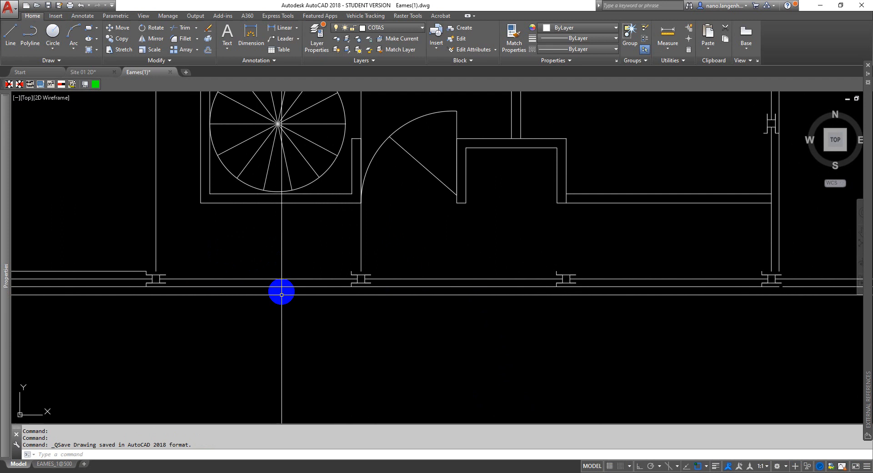
scroll("down", 3)
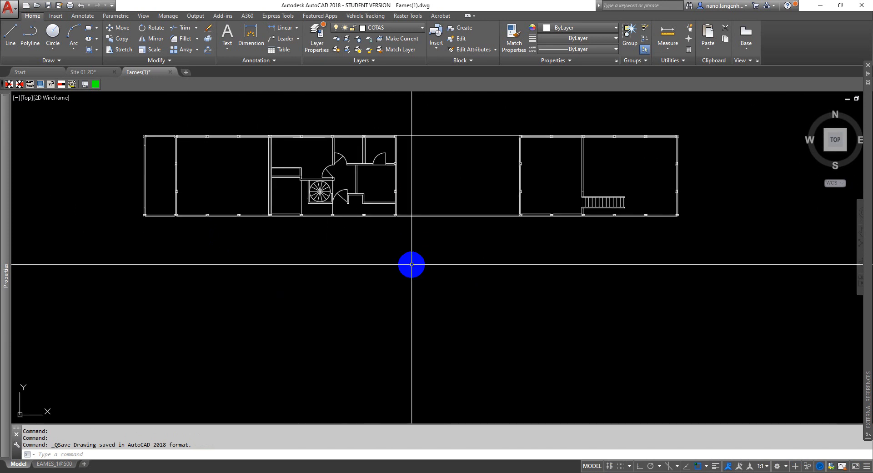
left_click(84, 72)
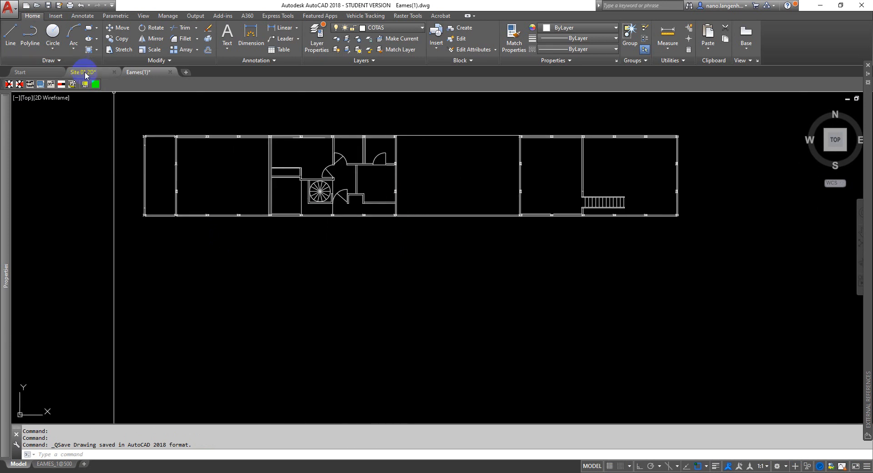
Return to the Site 01 2D drawing and bring up the Insert dialog
left_click(83, 72)
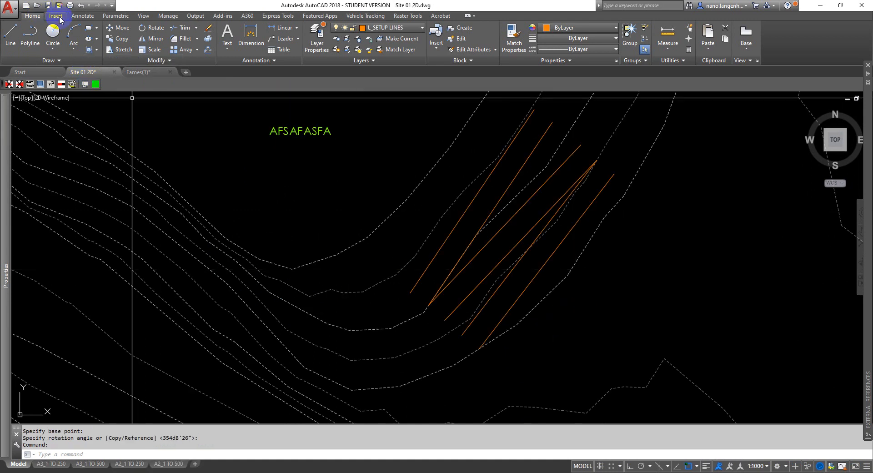
left_click(55, 15)
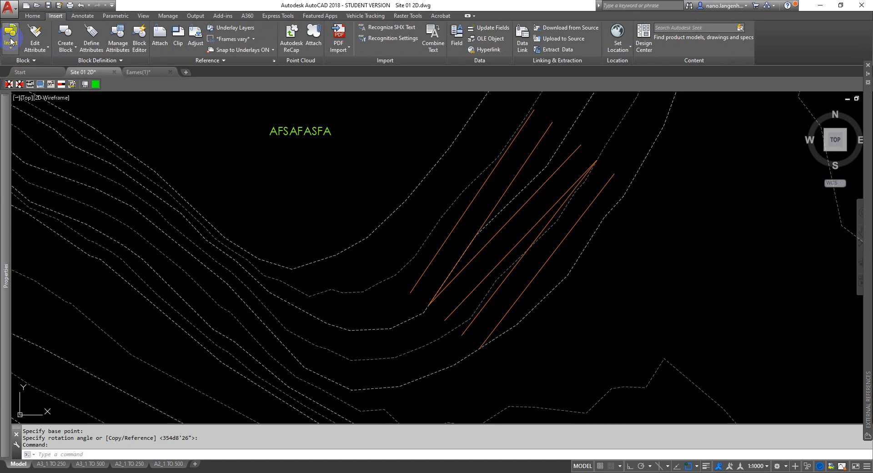
left_click(10, 33)
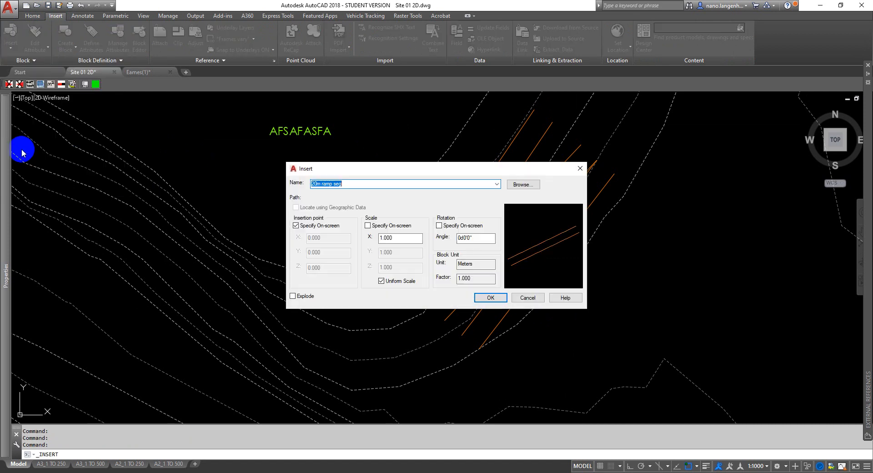
mouse_move(522, 185)
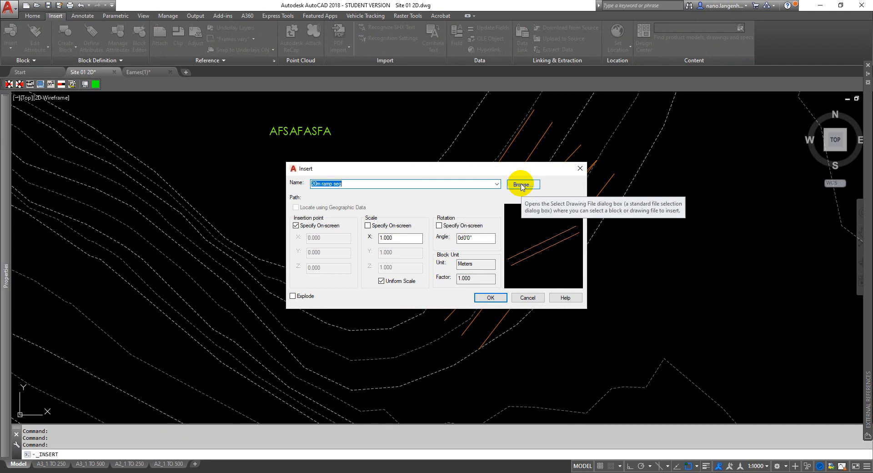
Browse to Eames(1).dwg and insert it scaled 0.001 from millimetres, redefining the block
left_click(522, 185)
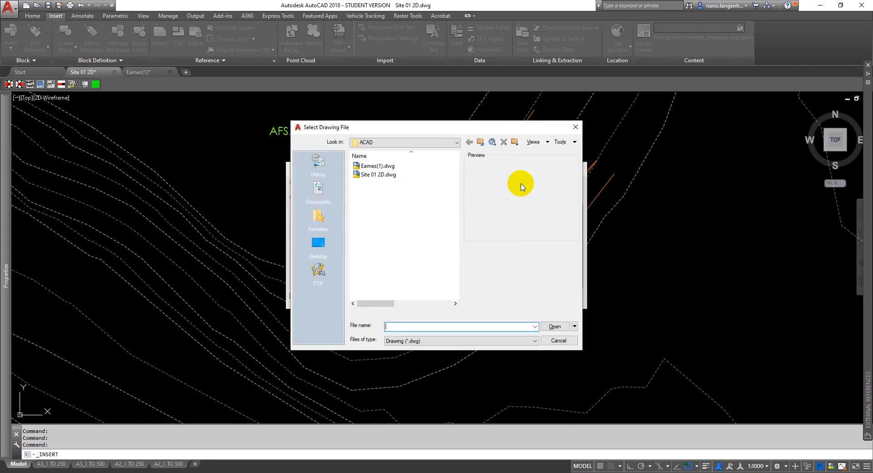
mouse_move(376, 167)
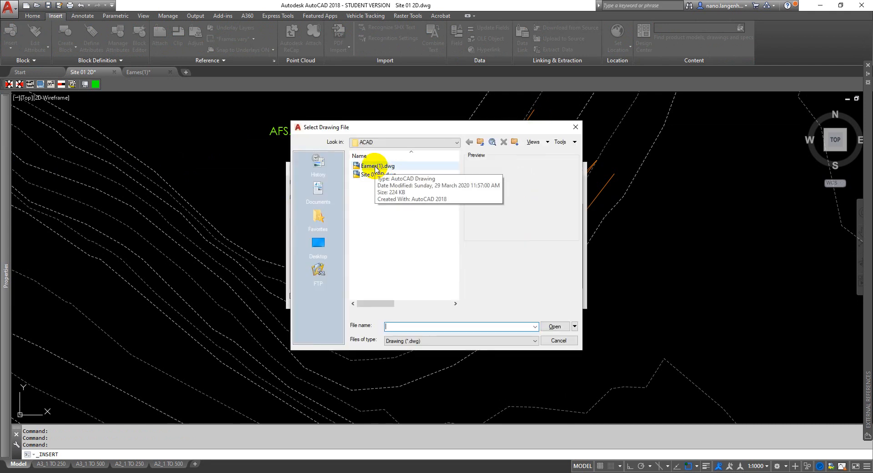
left_click(377, 166)
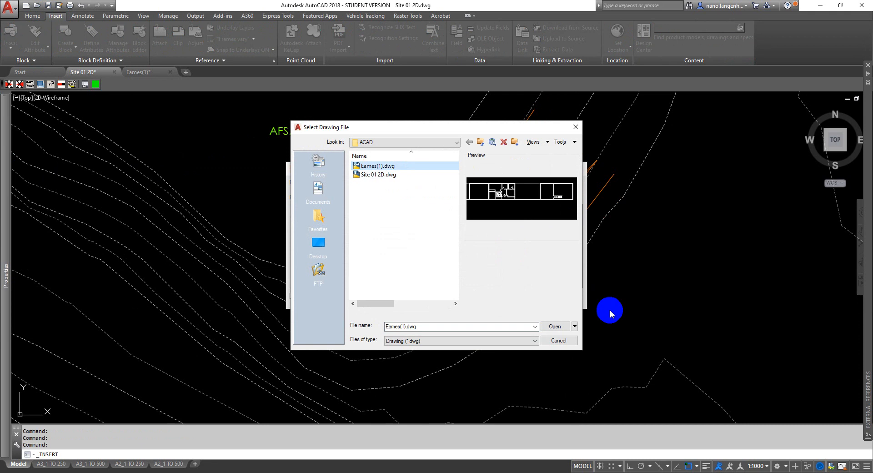
left_click(554, 326)
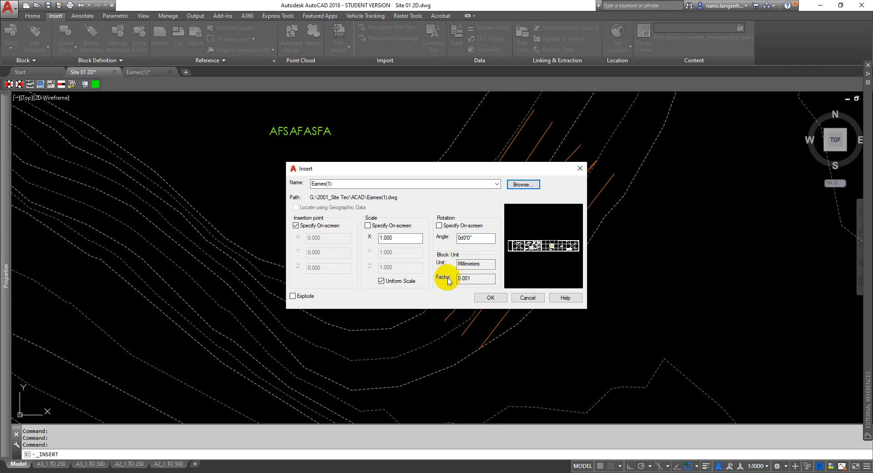
mouse_move(442, 281)
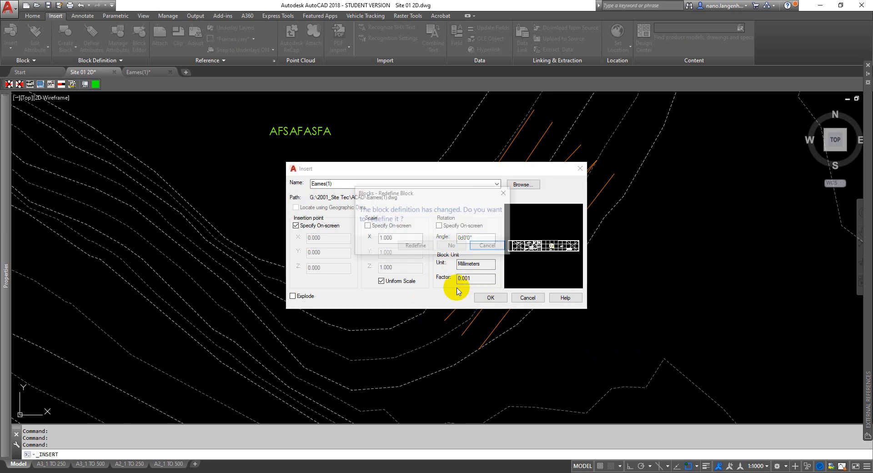
left_click(490, 298)
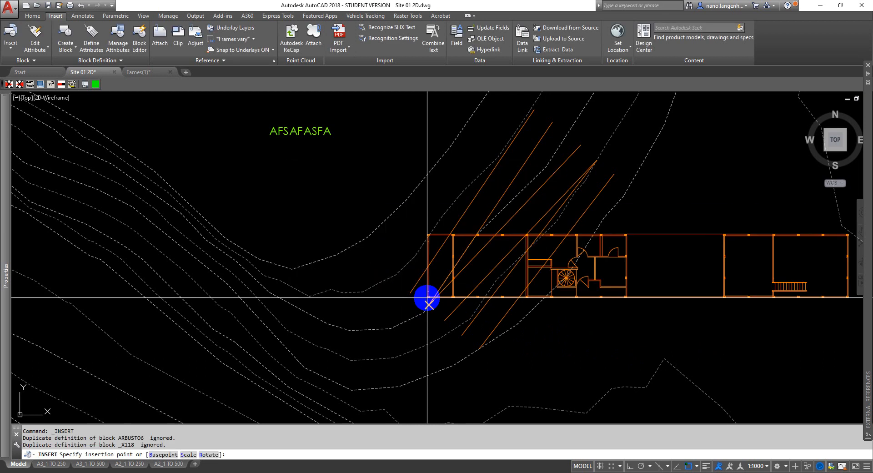